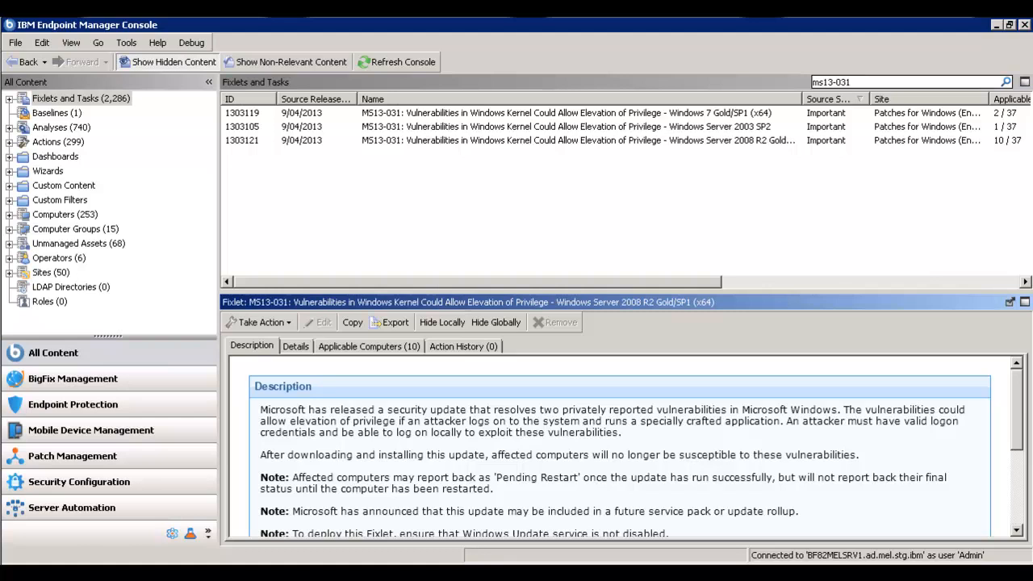
mouse_move(724, 505)
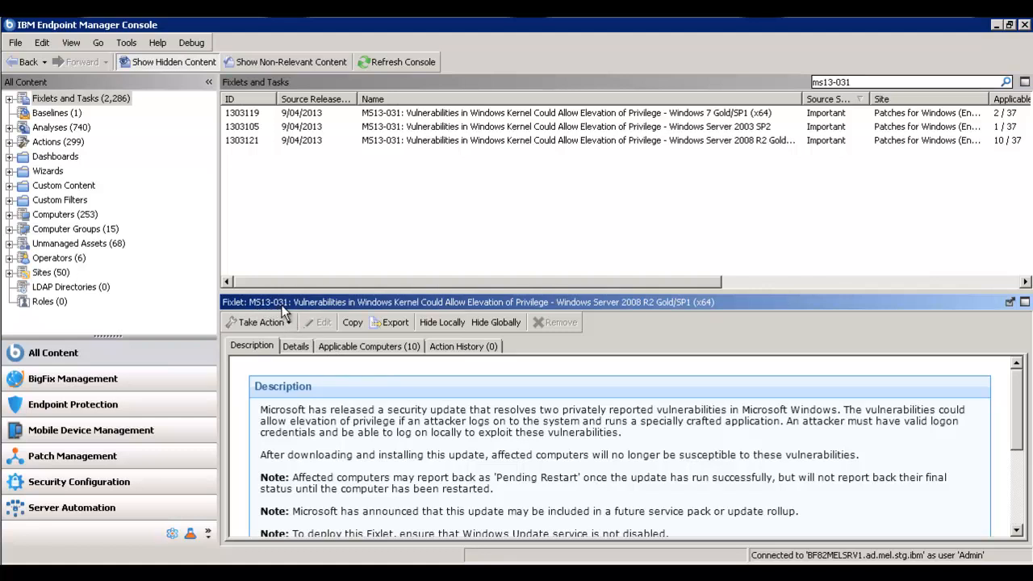
mouse_move(620, 315)
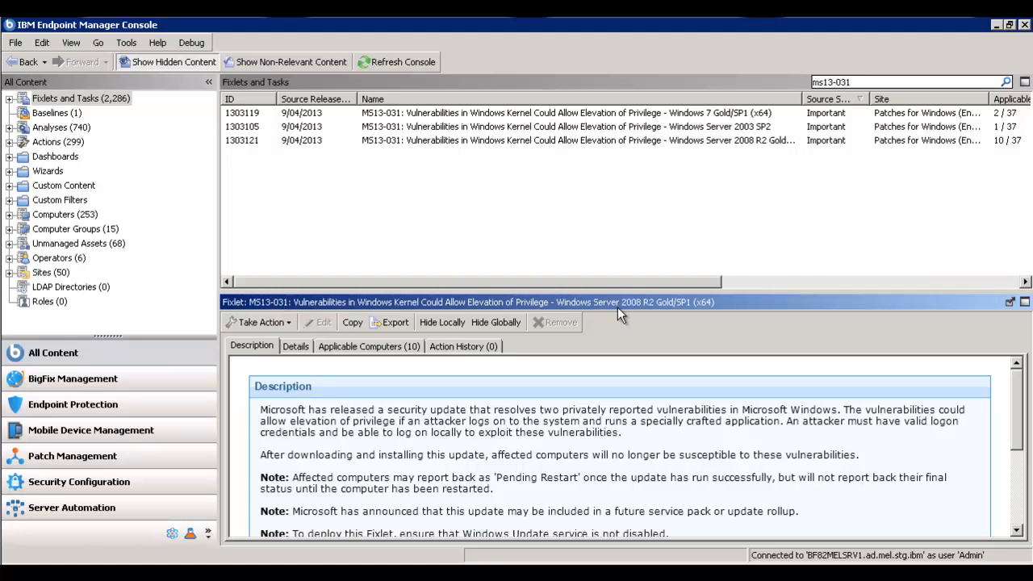
mouse_move(498, 408)
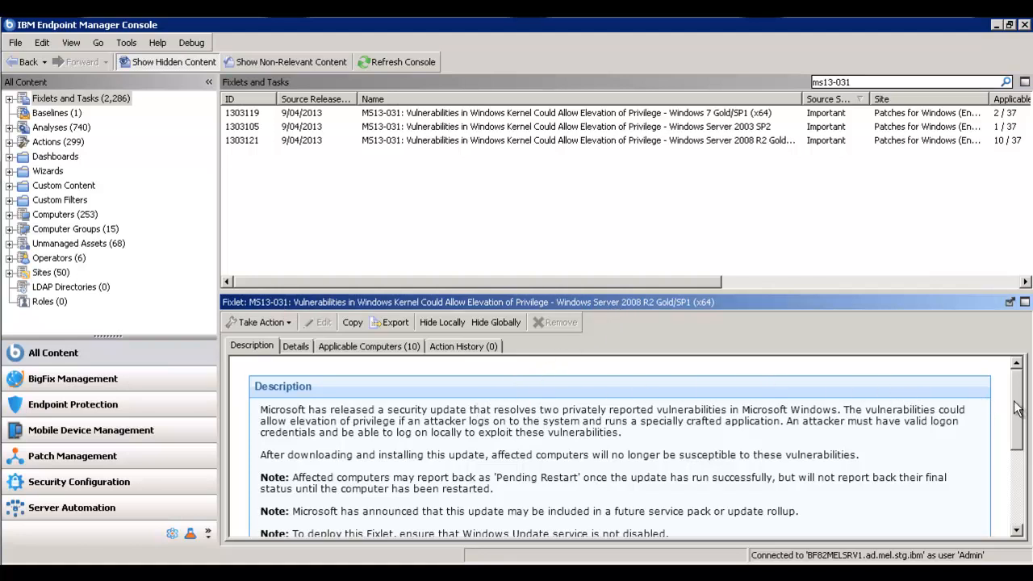
Open the fixlet's Details tab and scroll through its properties, relevance clauses and action download script
scroll("down", 3)
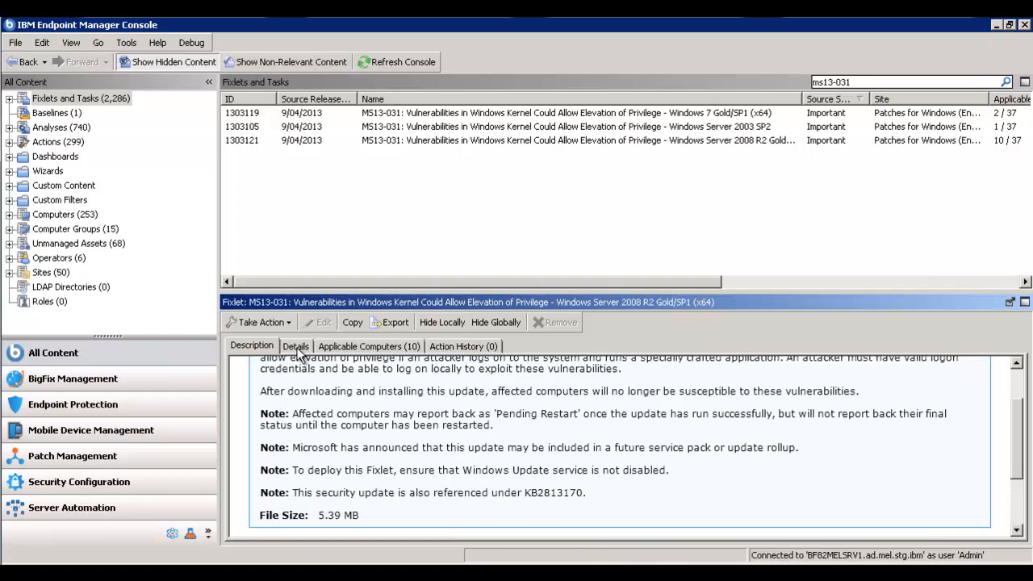
left_click(296, 346)
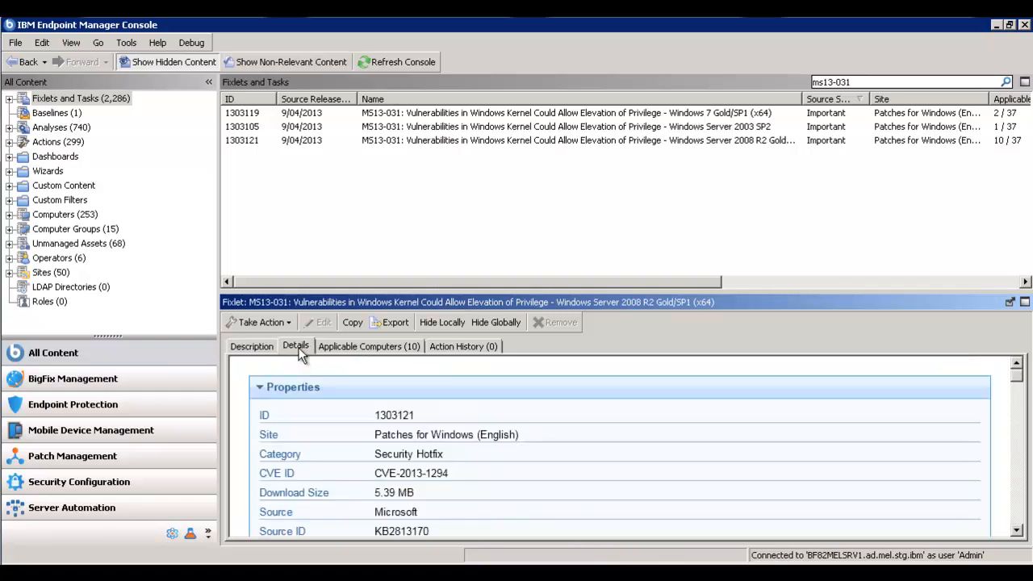
scroll("down", 3)
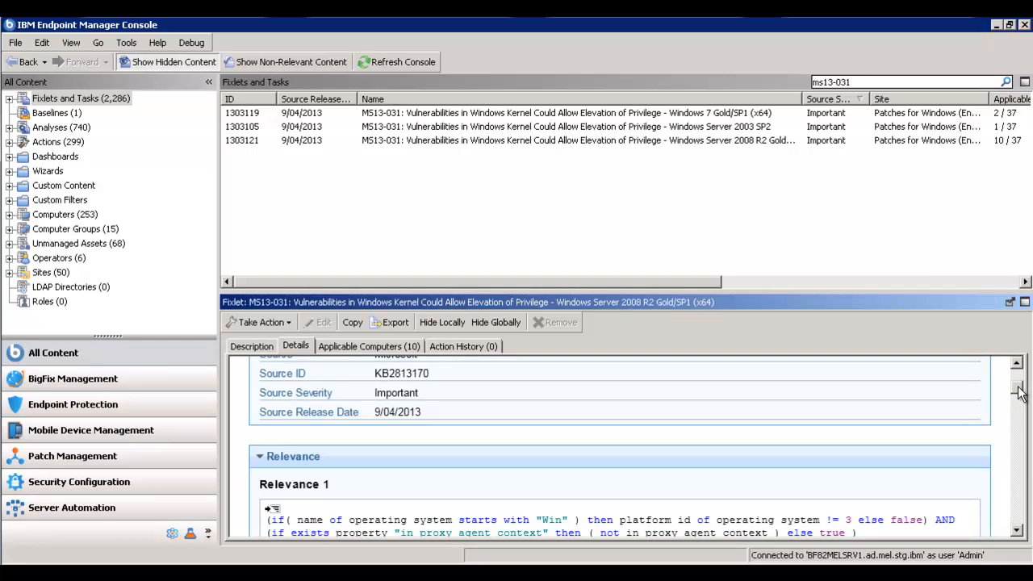
scroll("down", 3)
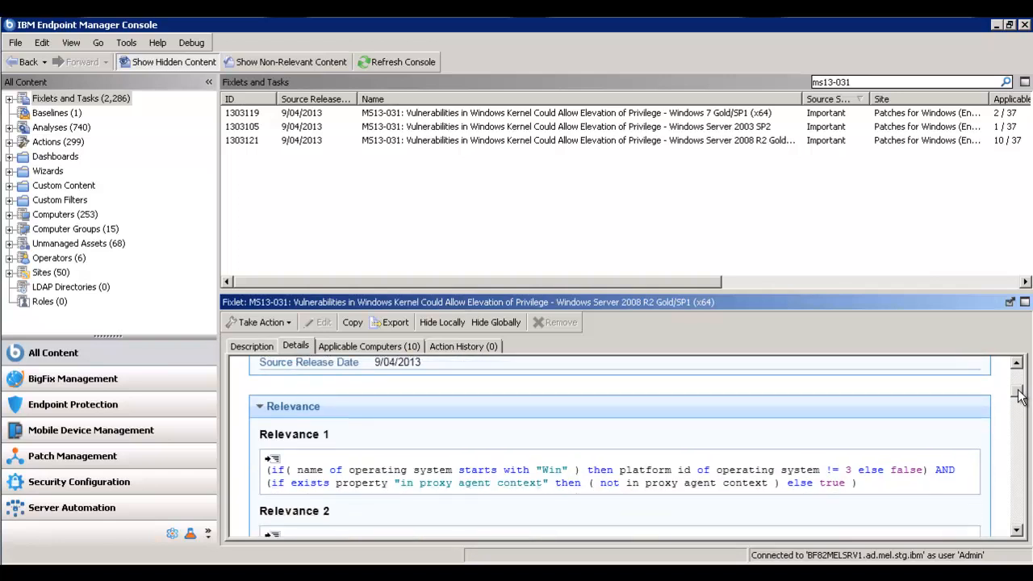
scroll("down", 3)
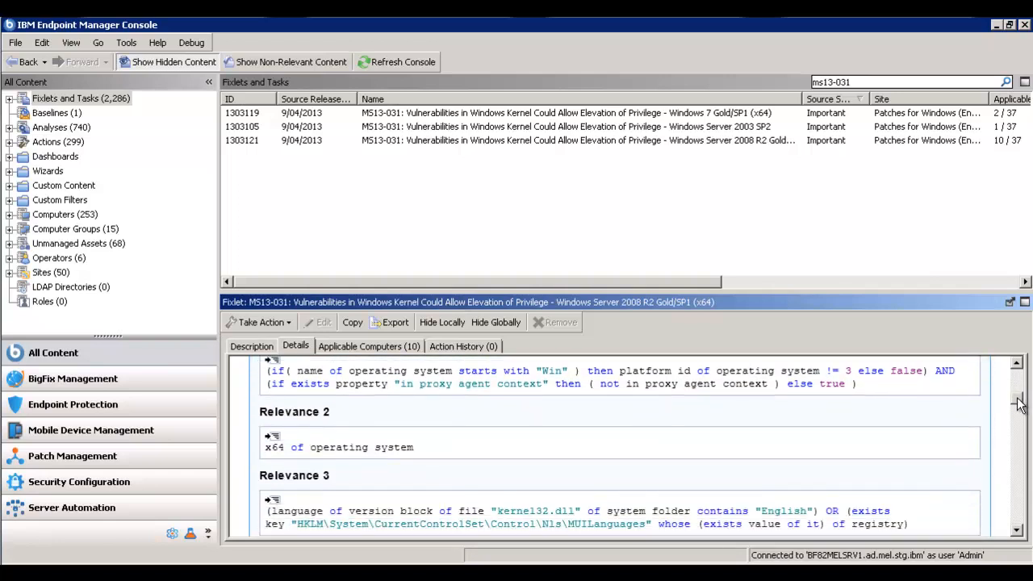
scroll("down", 3)
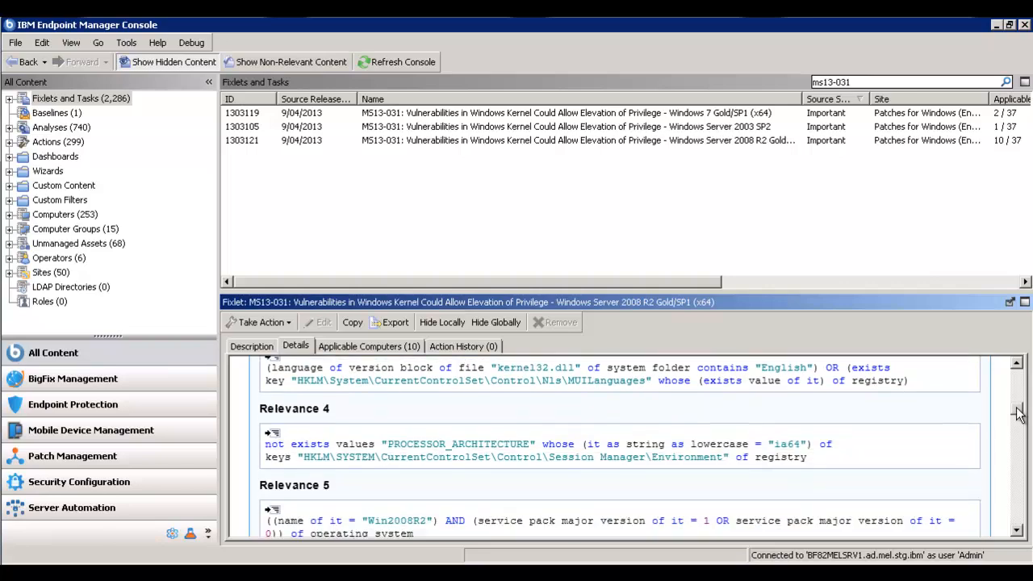
scroll("down", 3)
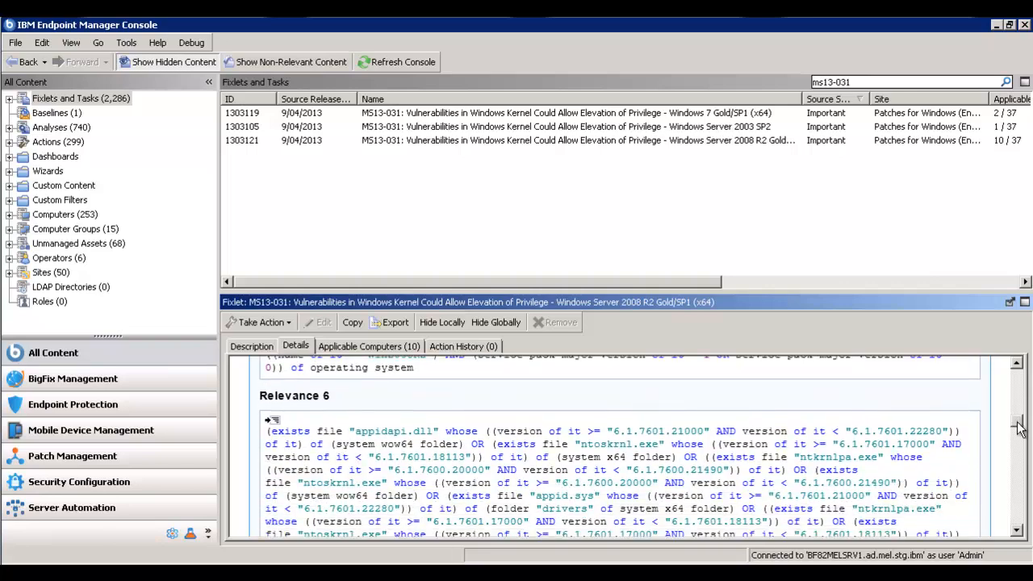
scroll("down", 3)
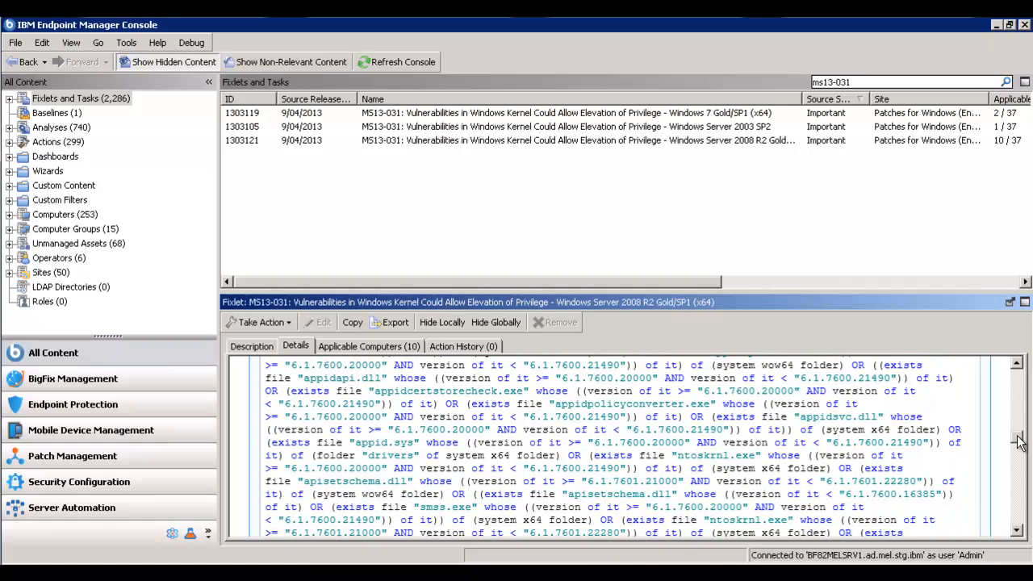
scroll("down", 3)
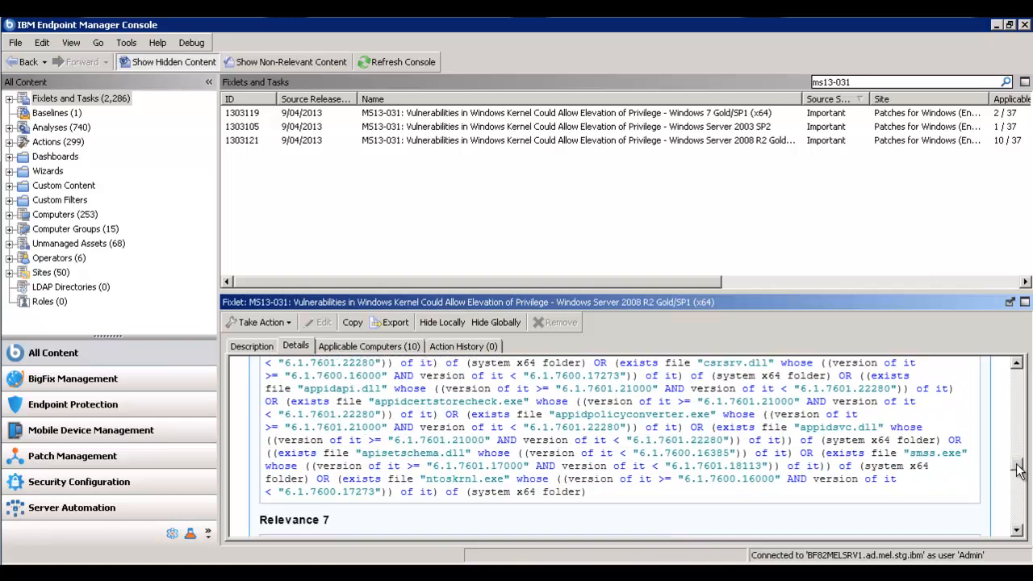
scroll("down", 3)
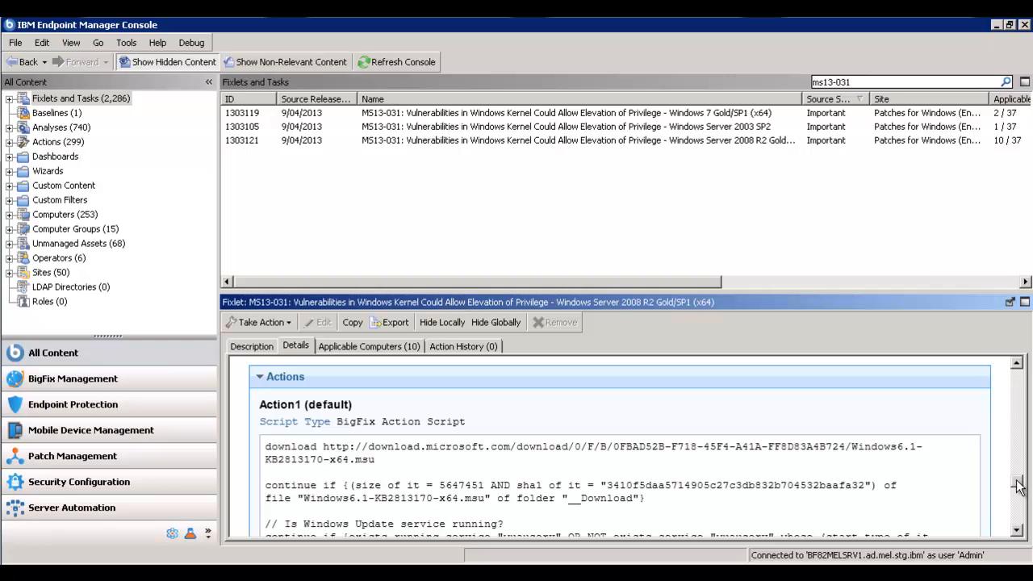
mouse_move(466, 372)
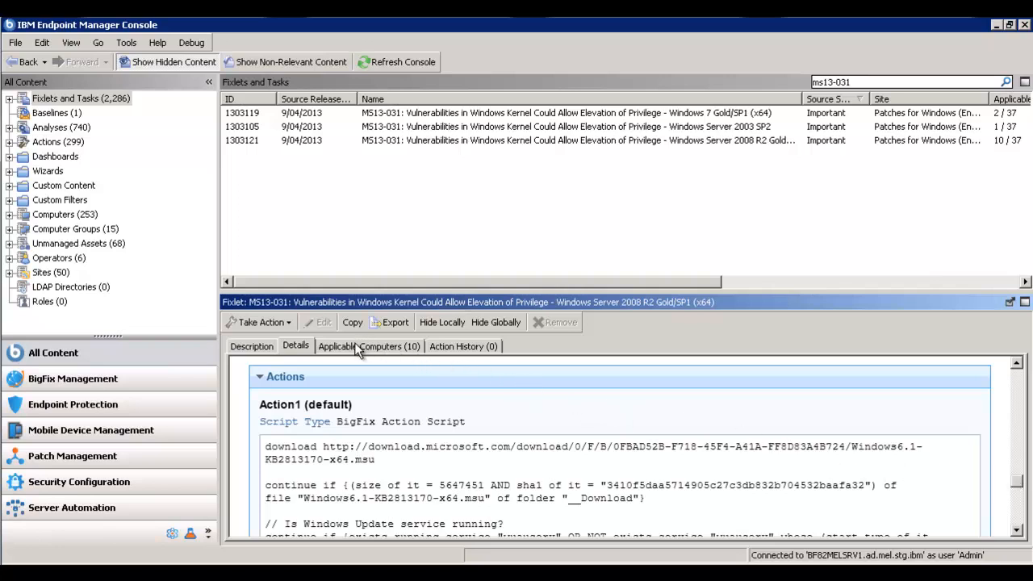
Show the Applicable Computers (10) tab listing the fixlet's relevant Windows Server 2008 R2 machines
left_click(368, 346)
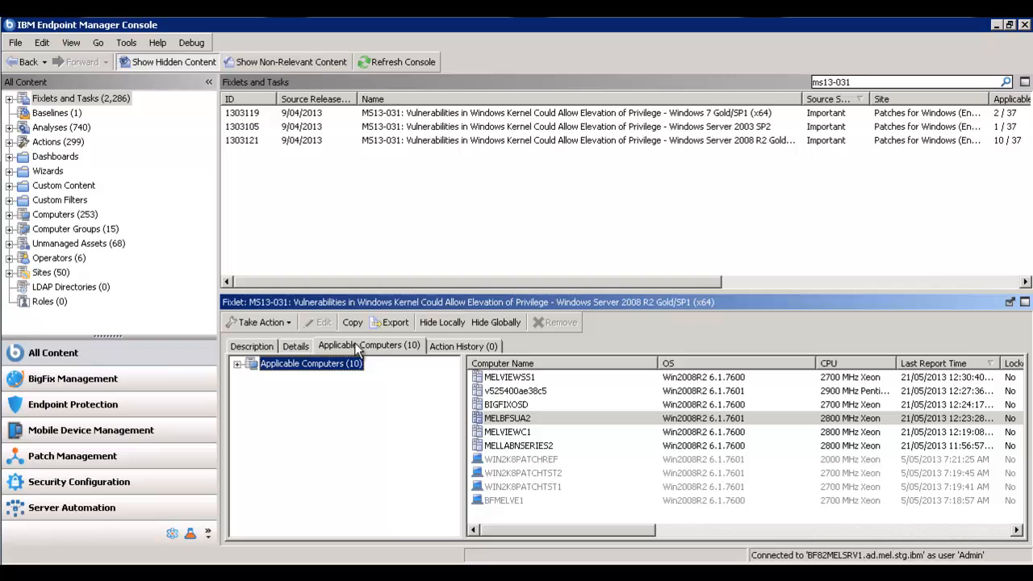
mouse_move(527, 382)
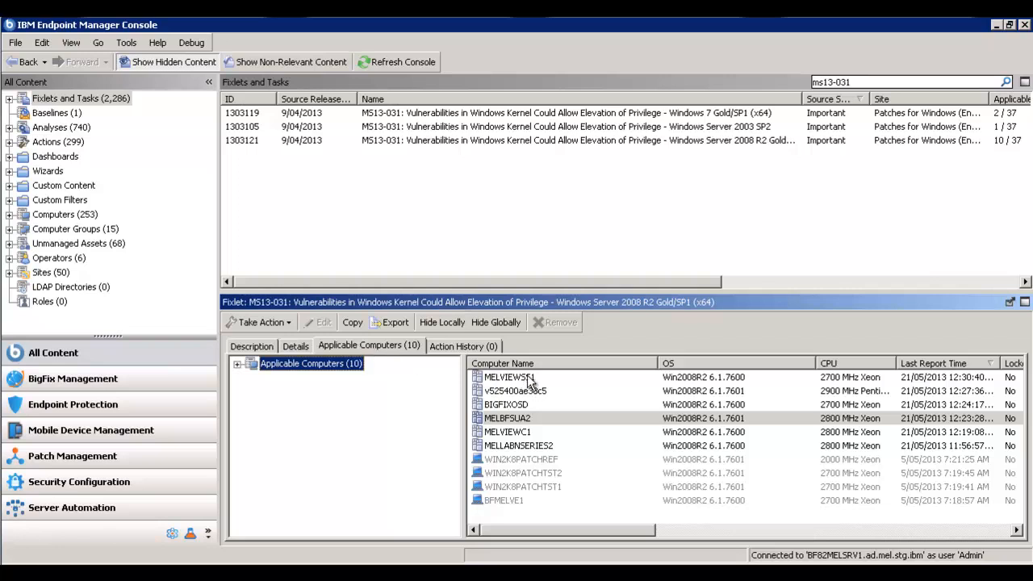
mouse_move(574, 449)
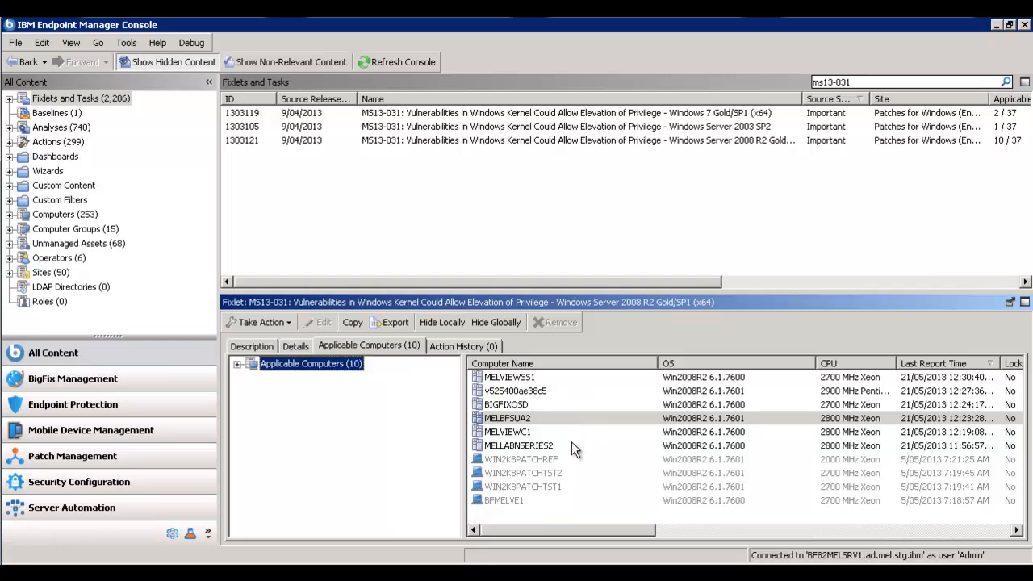
mouse_move(565, 467)
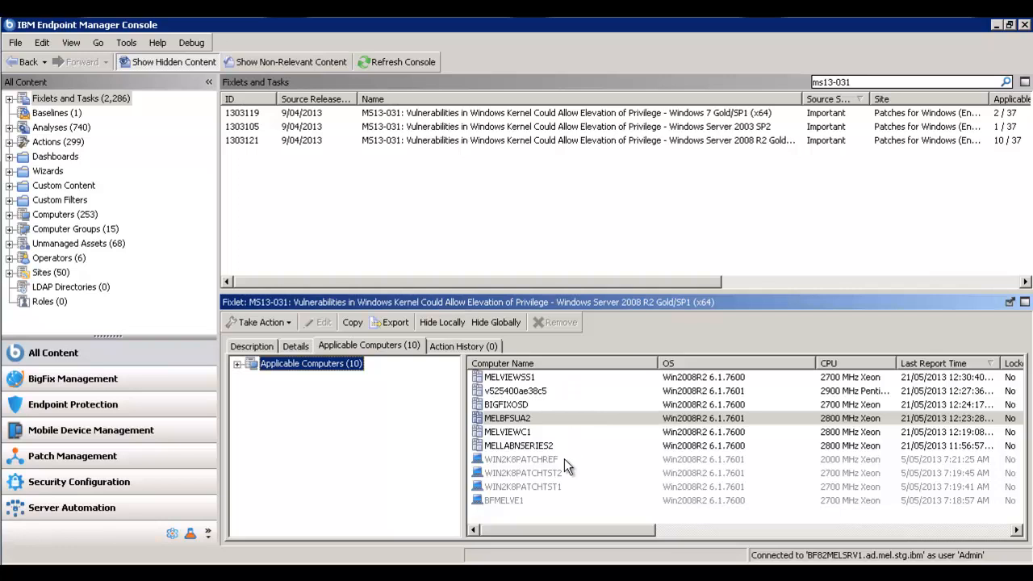
mouse_move(563, 471)
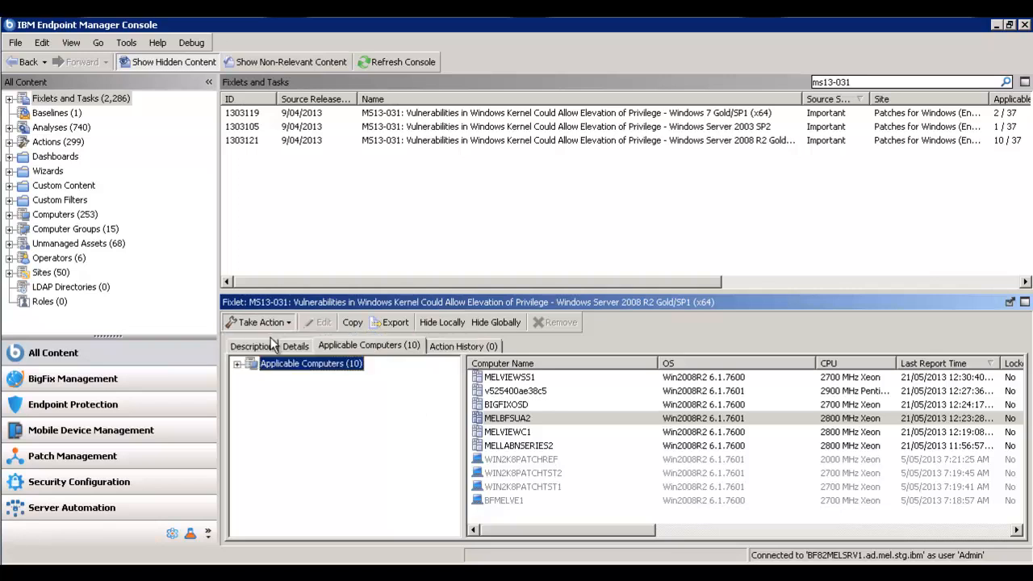
Start Take Action on the fixlet and select the first five computers as targets
left_click(255, 322)
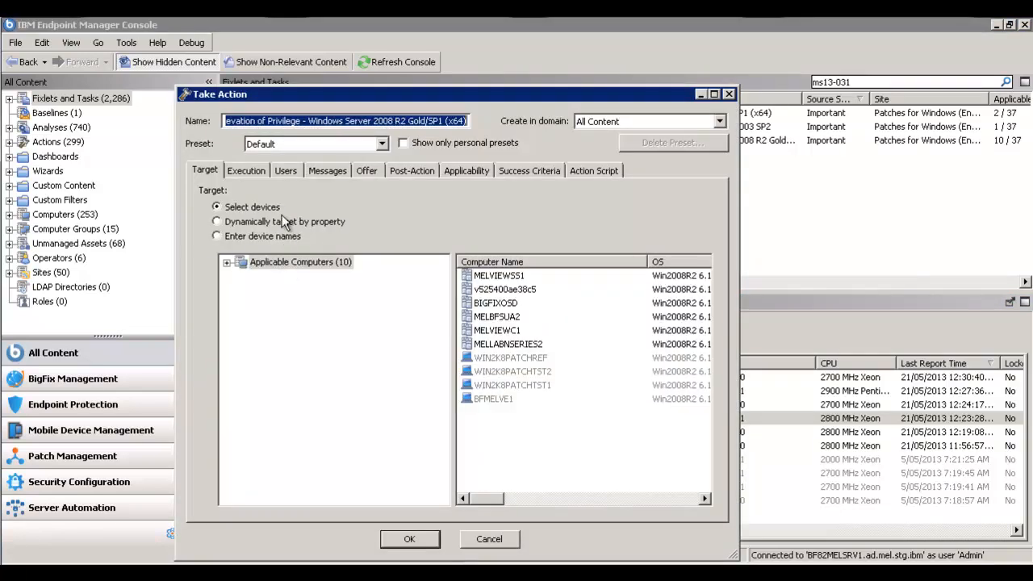
left_click(504, 276)
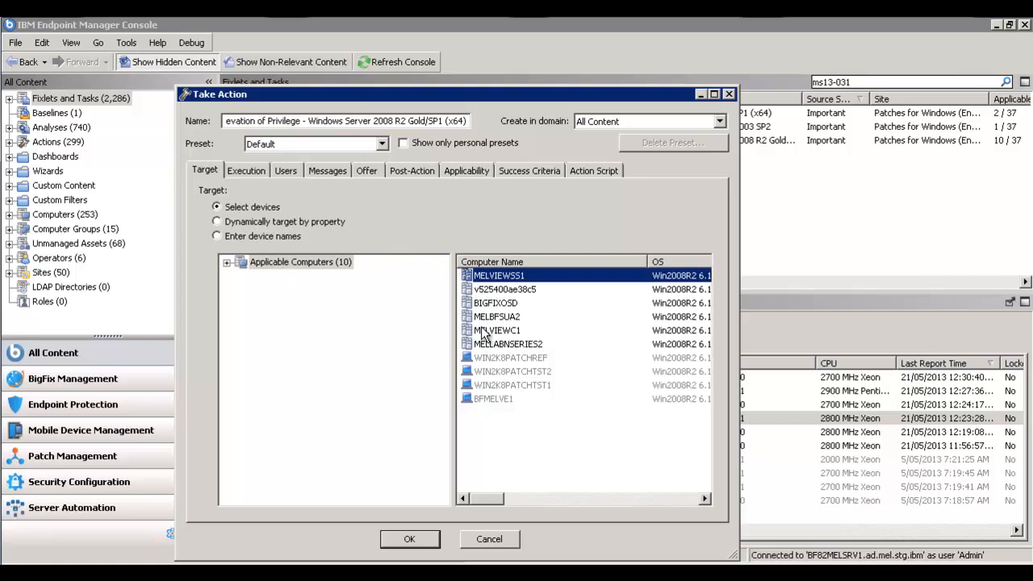
left_click(497, 330)
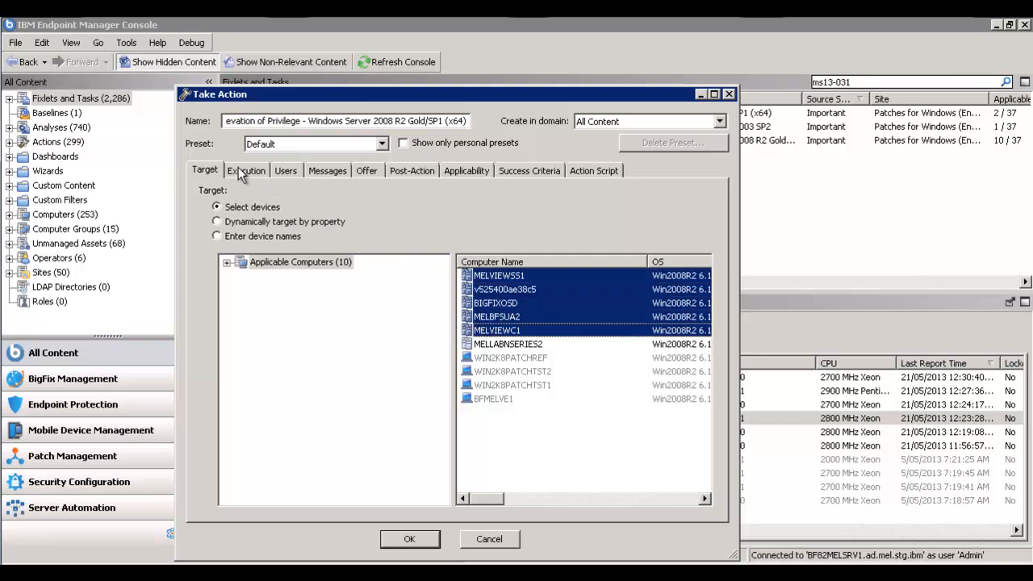
Review the action's Execution, Users and Messages settings, then return to the Target tab
left_click(245, 170)
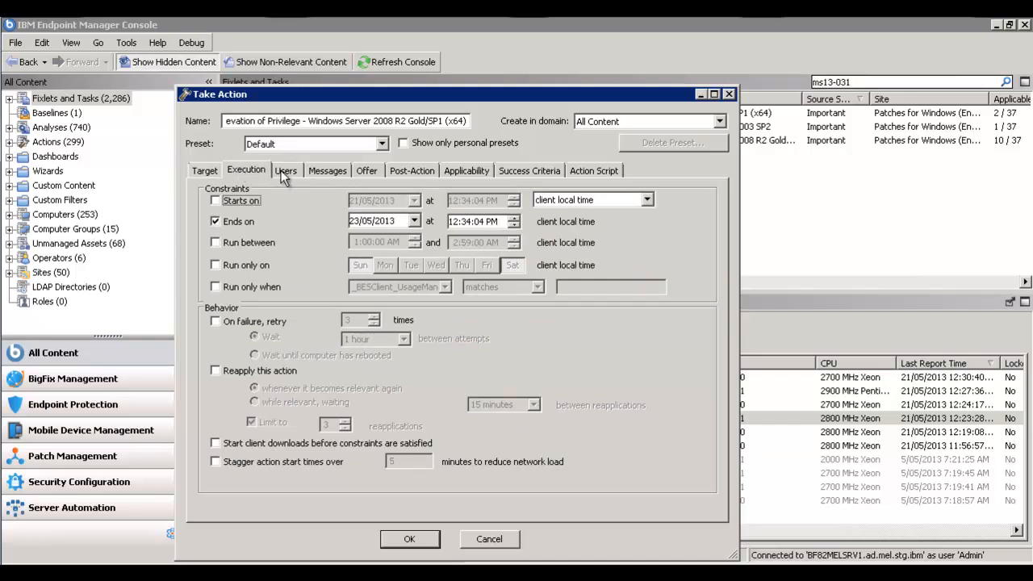
left_click(286, 170)
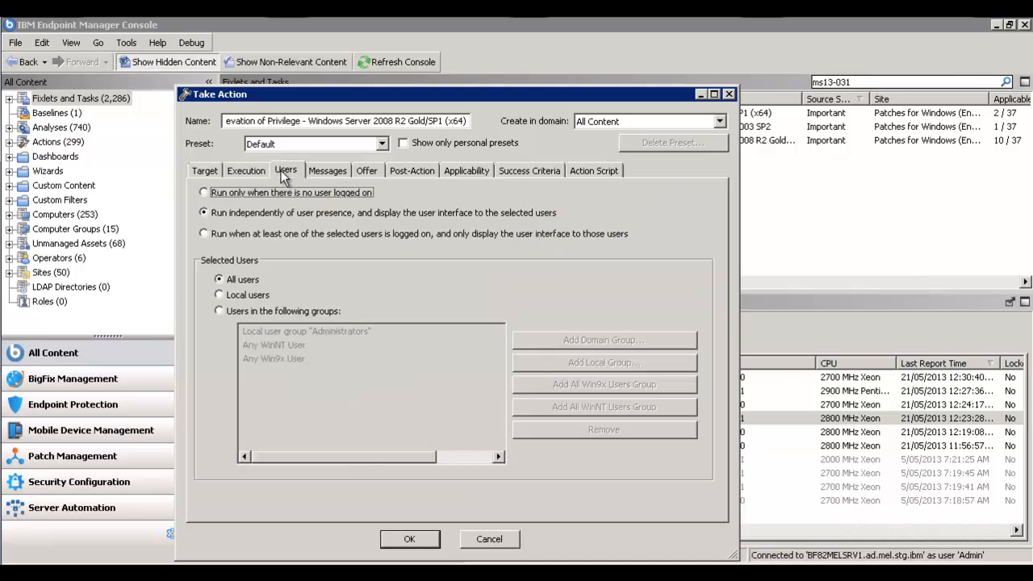
mouse_move(319, 175)
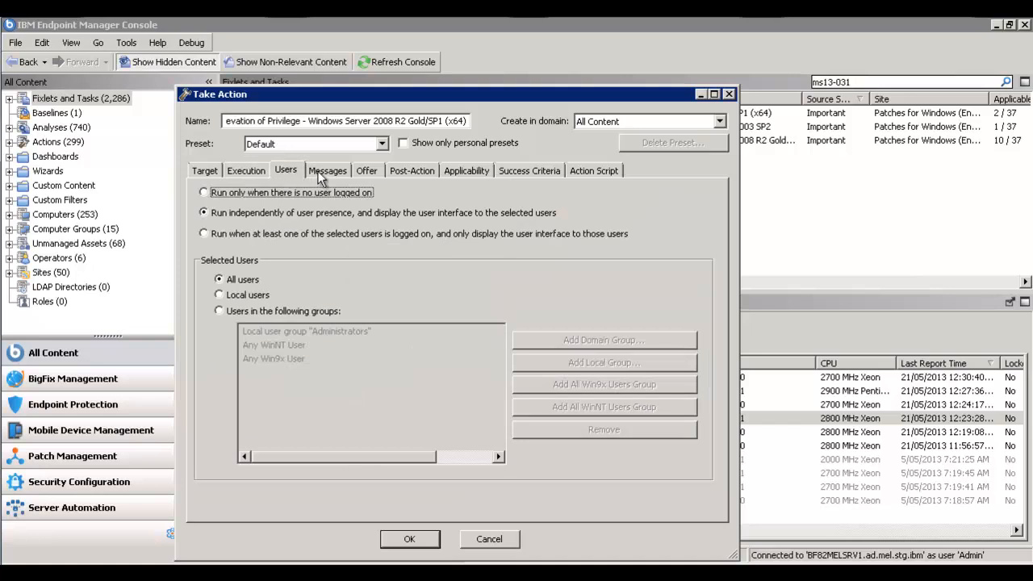
mouse_move(322, 178)
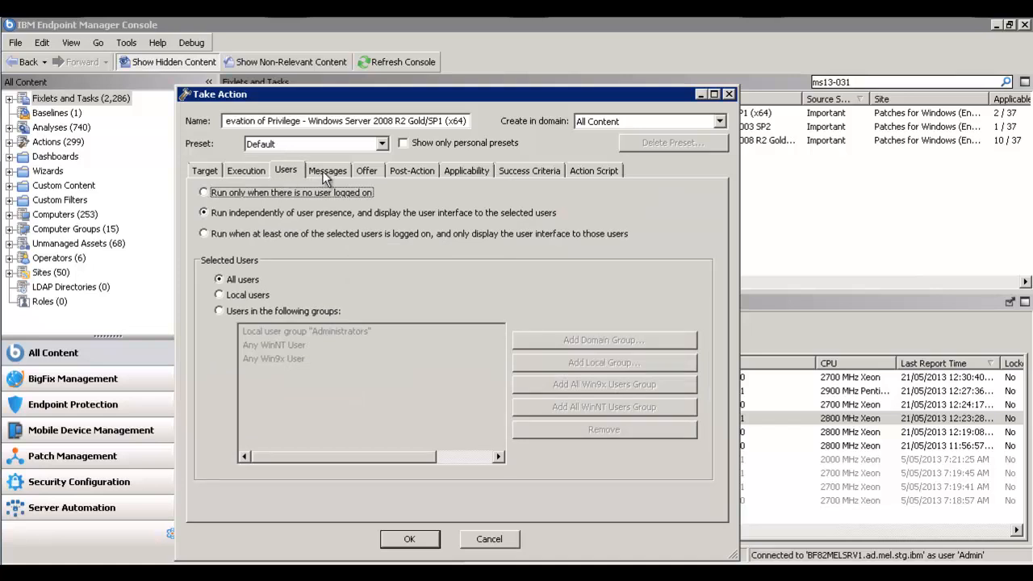
left_click(328, 170)
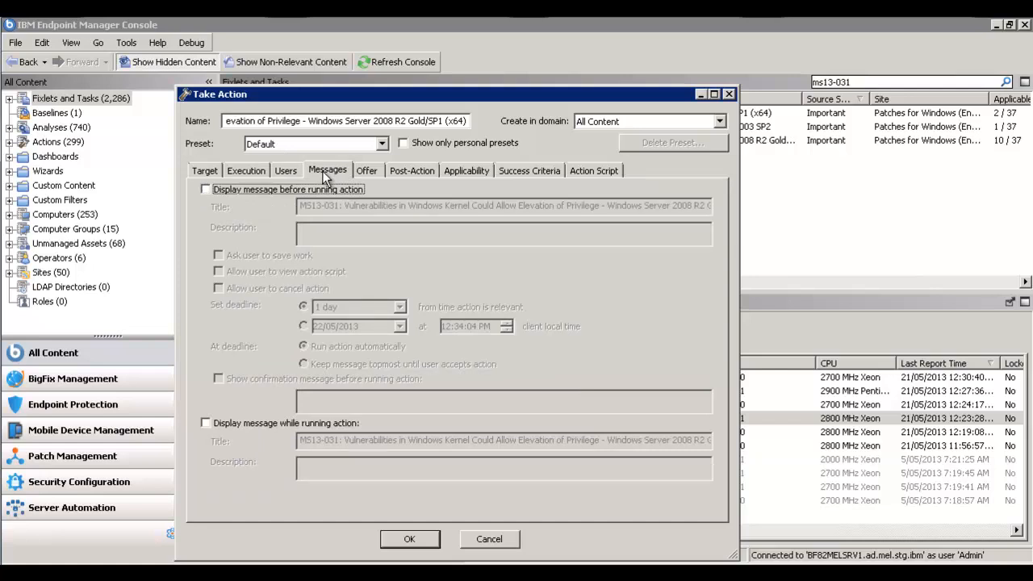
left_click(204, 170)
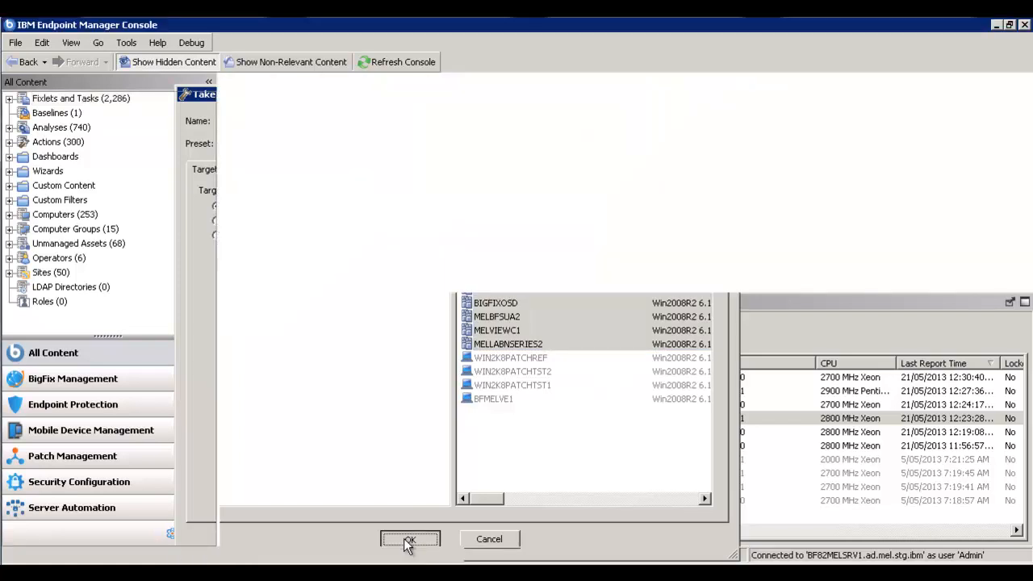
Submit the MS13-031 action and check its Summary and Computers (6) status
left_click(405, 539)
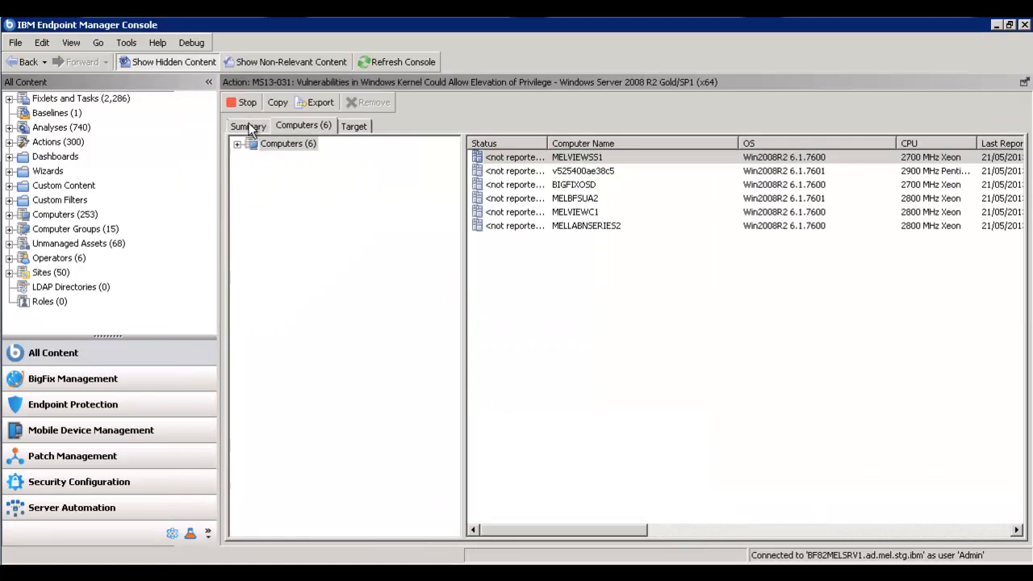
left_click(248, 126)
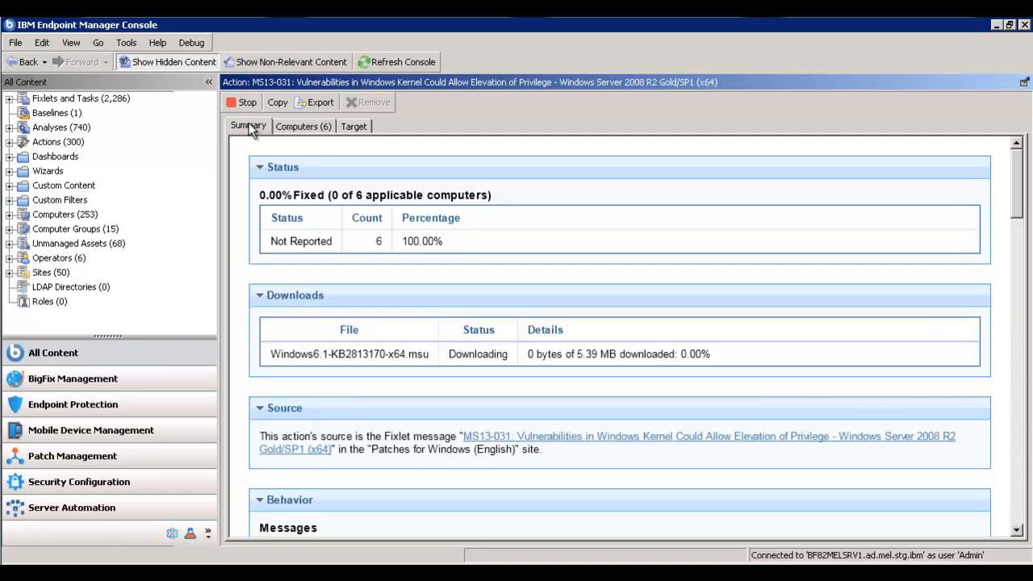
mouse_move(287, 131)
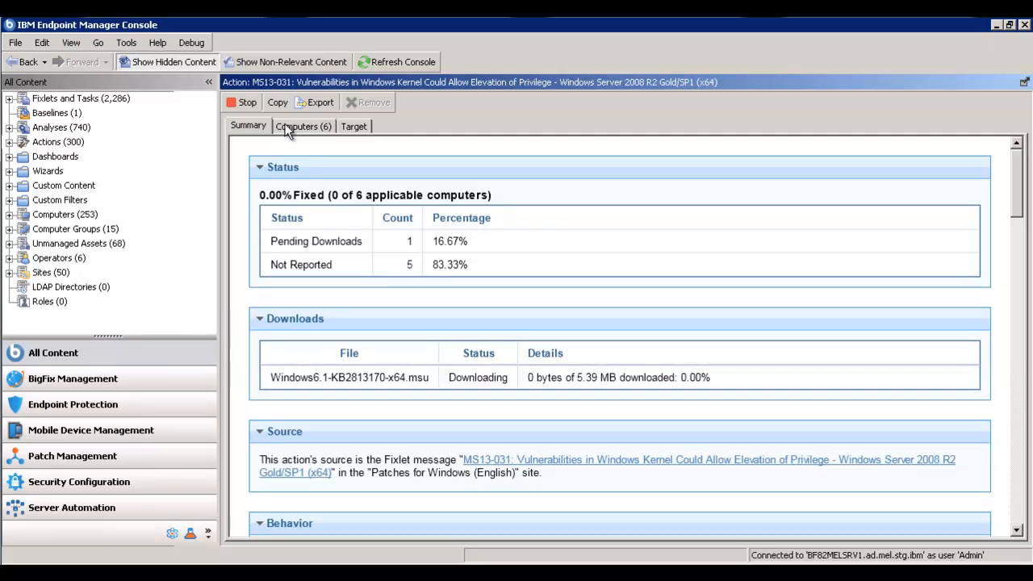
left_click(303, 126)
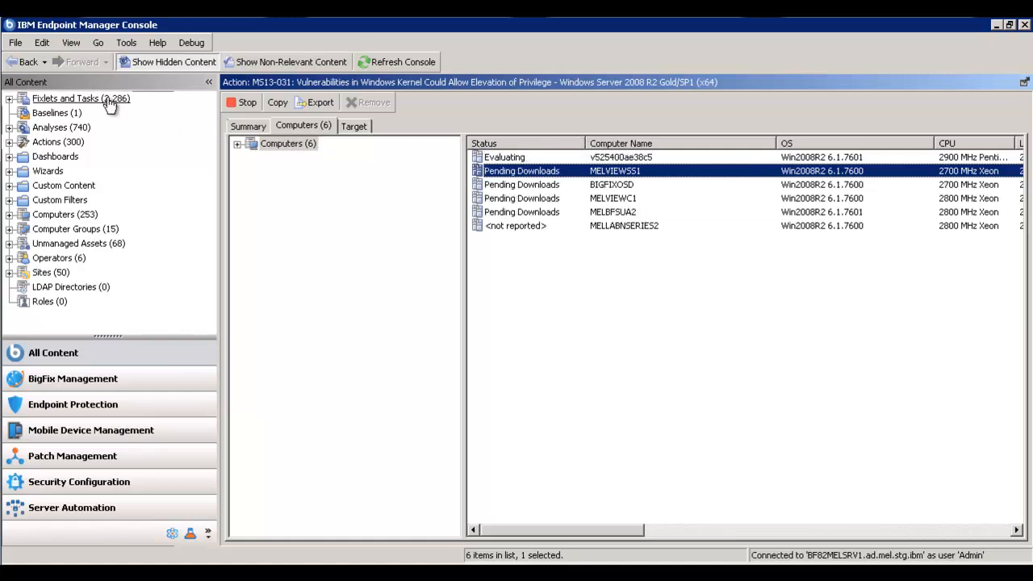
List all Fixlets and Tasks with non-relevant content shown, totalling 27,014 items
left_click(64, 98)
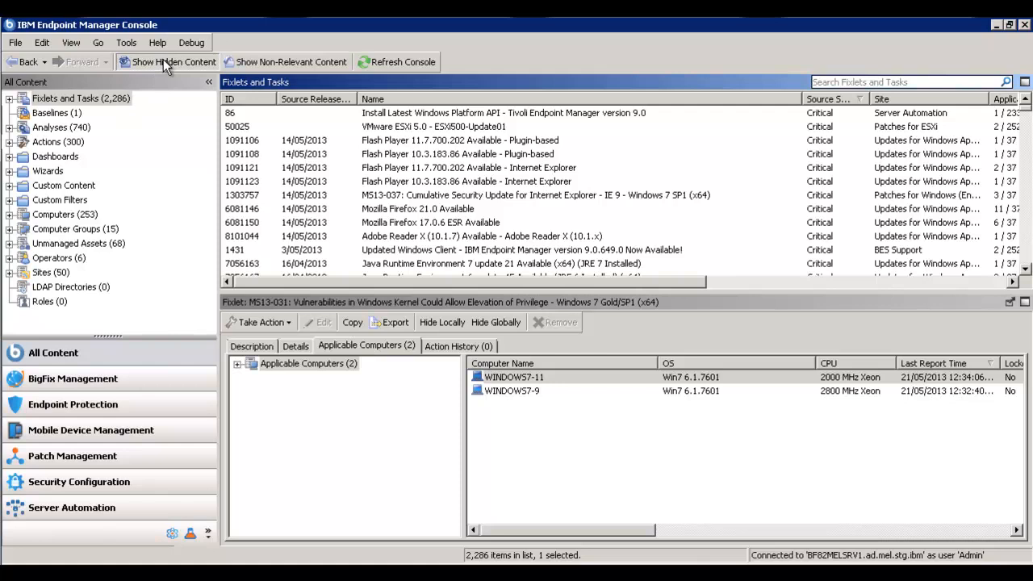
mouse_move(255, 62)
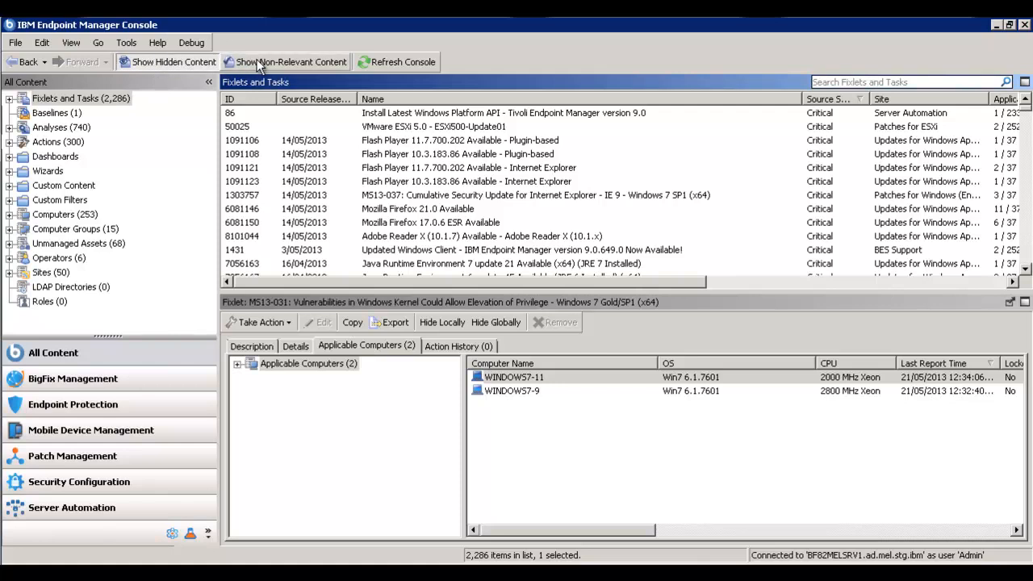
left_click(286, 62)
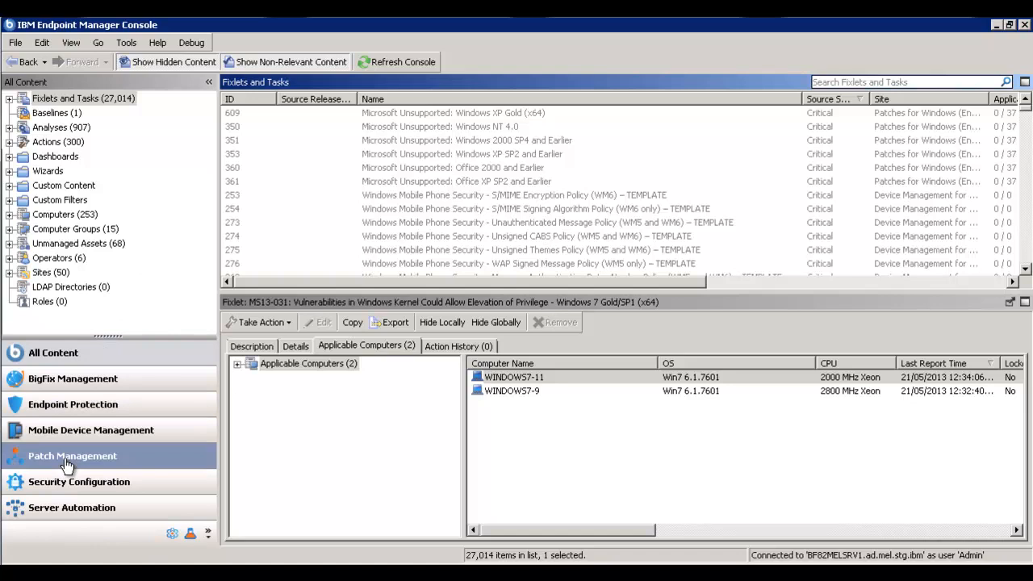
Switch to Patch Management, hide non-relevant content, and load the Patch Overview Dashboard
left_click(72, 456)
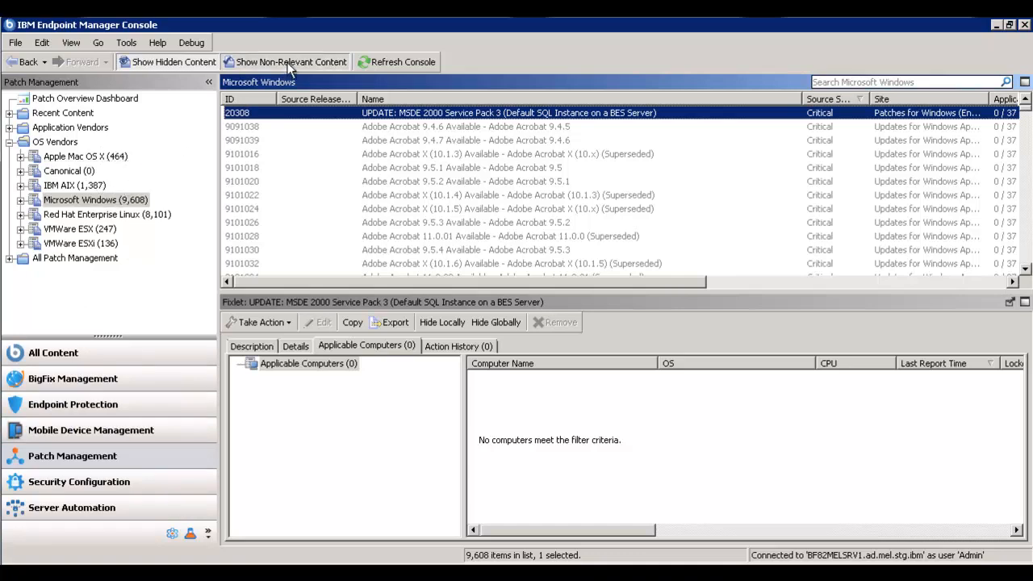
left_click(291, 61)
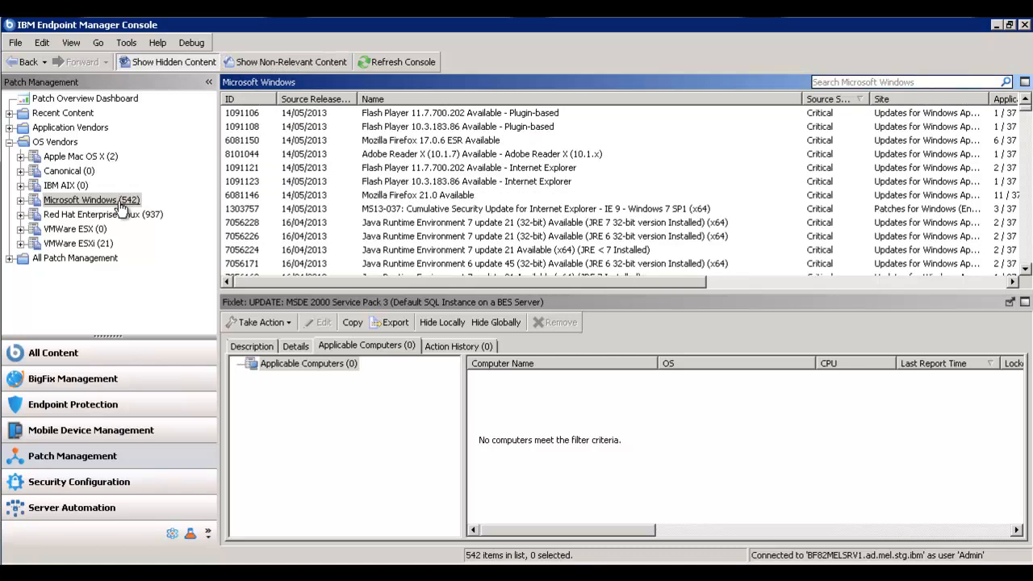
mouse_move(127, 224)
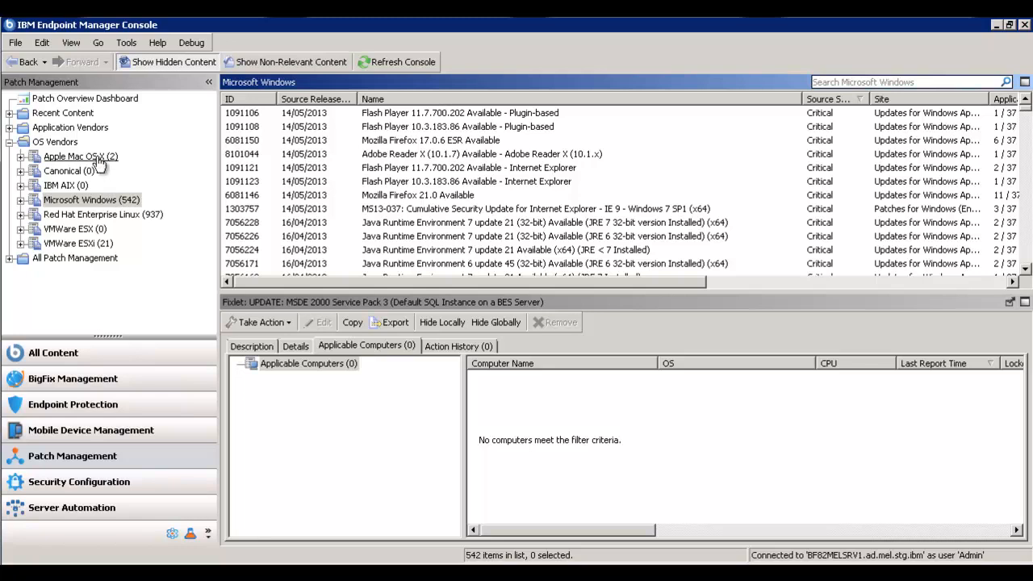
mouse_move(90, 115)
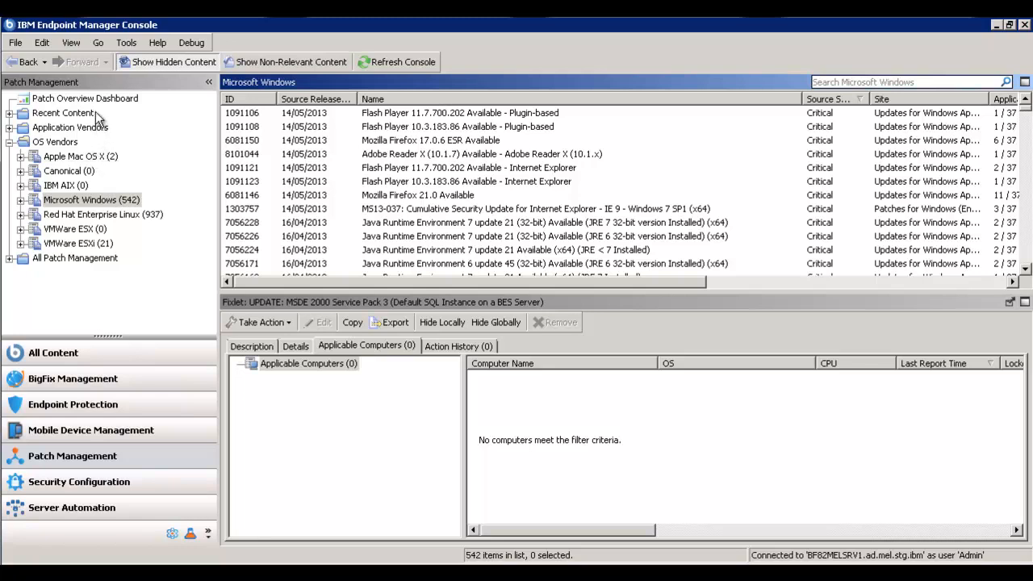
mouse_move(117, 101)
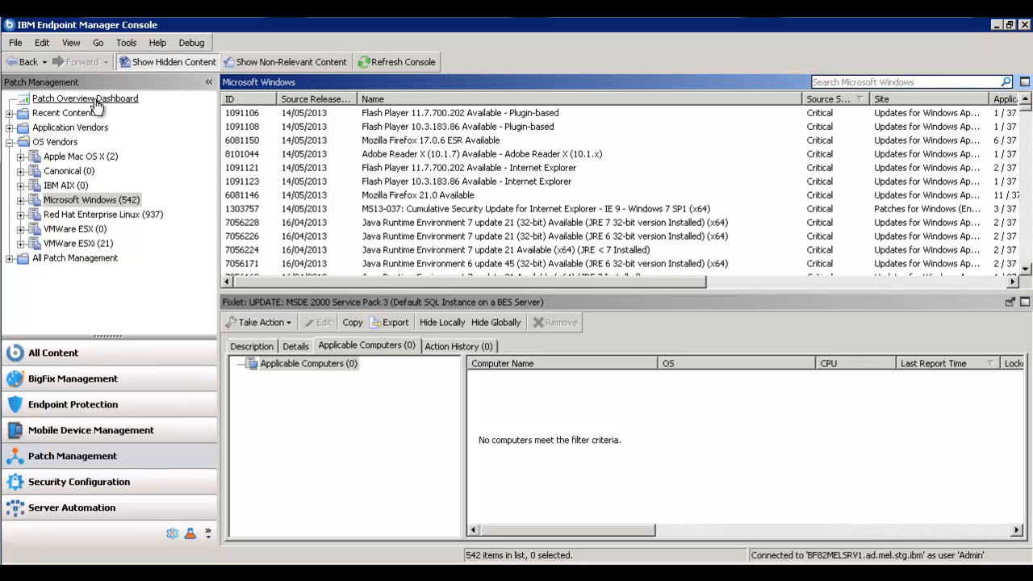
left_click(85, 97)
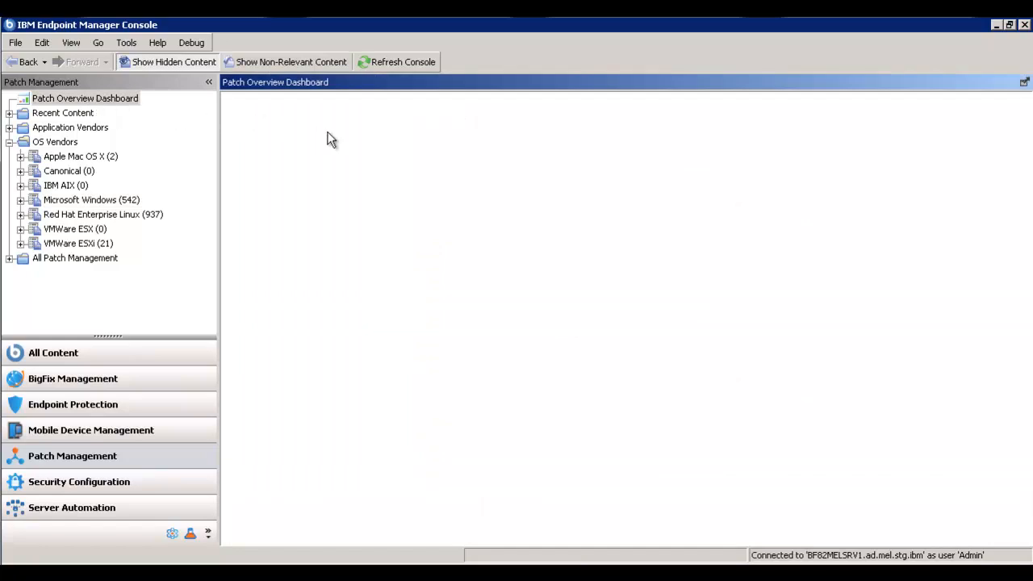